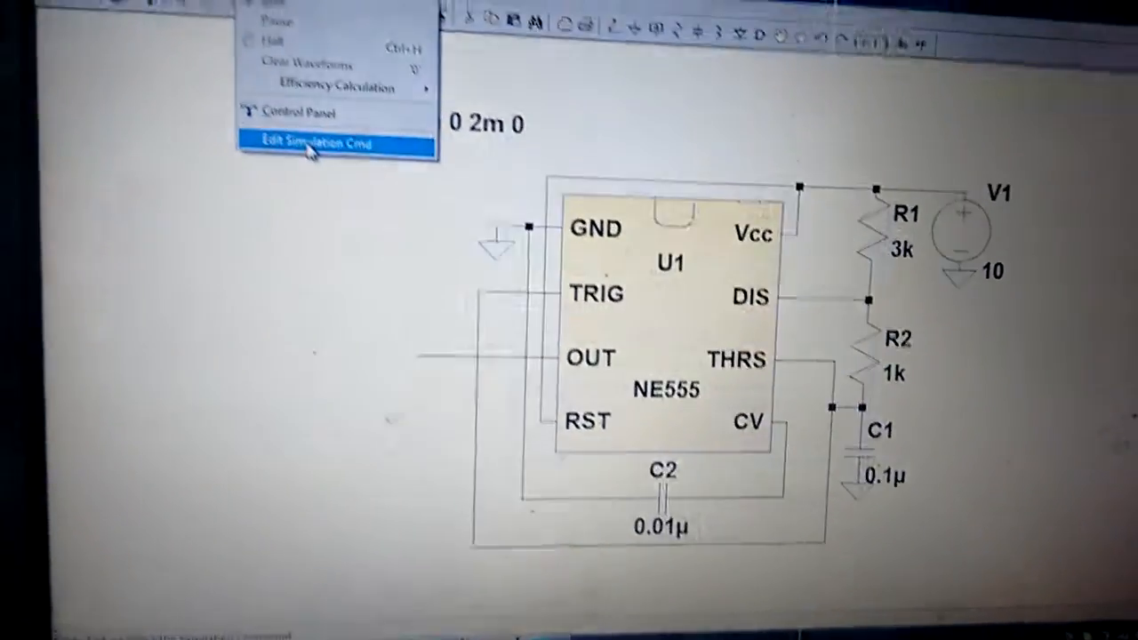
Set the transient simulation stop time to 2m, placing the .tran 0 2m 0 directive on the sheet
click(306, 142)
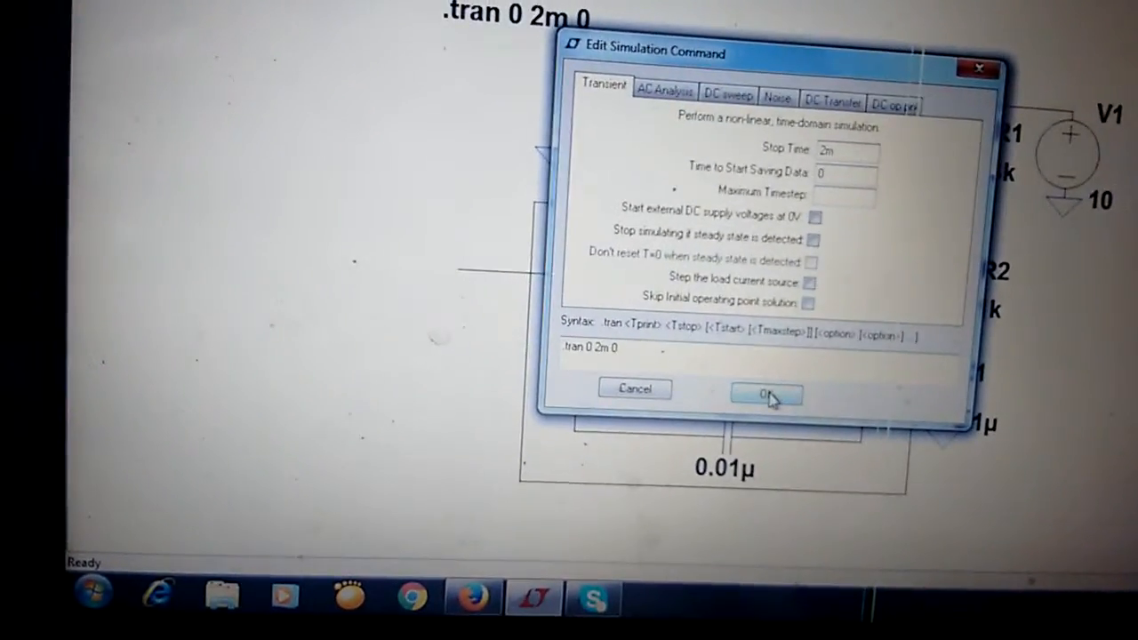
click(764, 394)
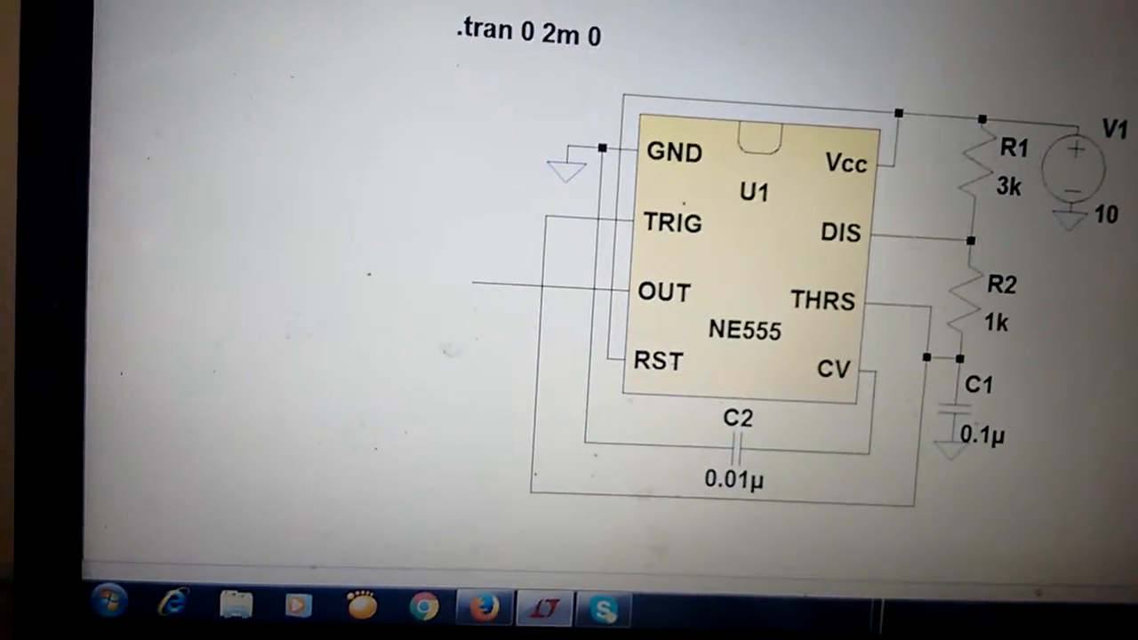